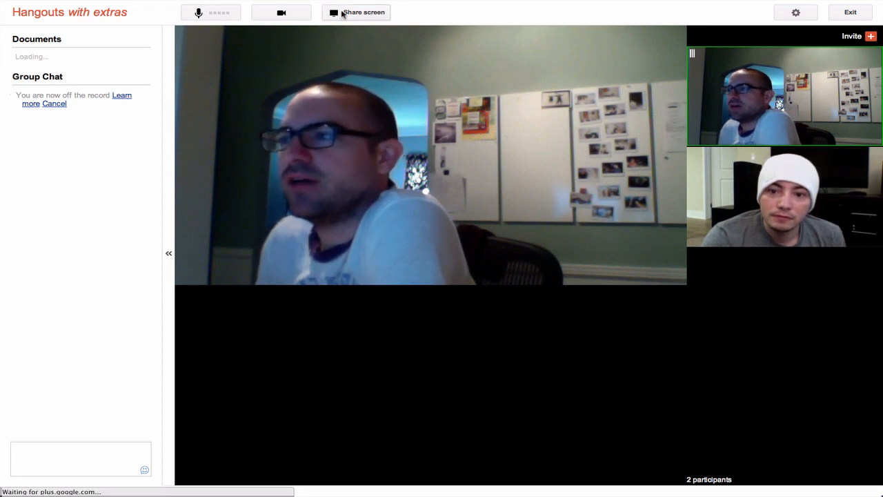
mouse_move(357, 12)
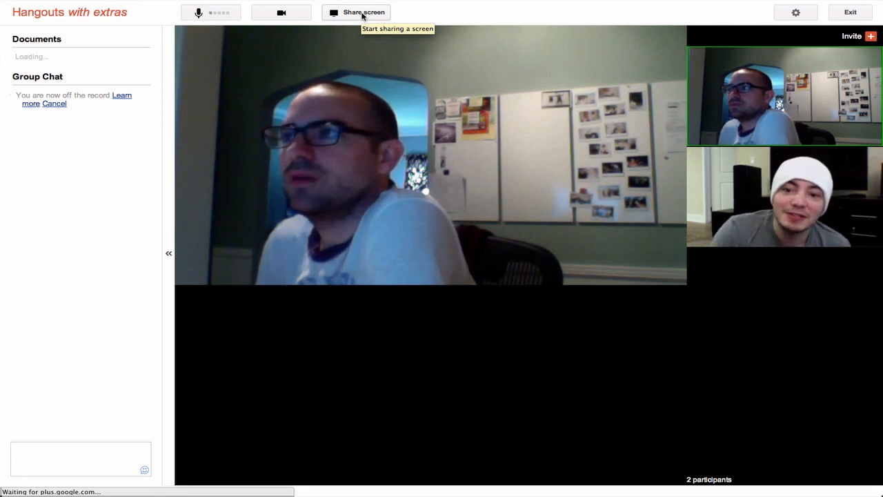
Step: Start screen sharing to open the Screen Sharing Request window
click(357, 12)
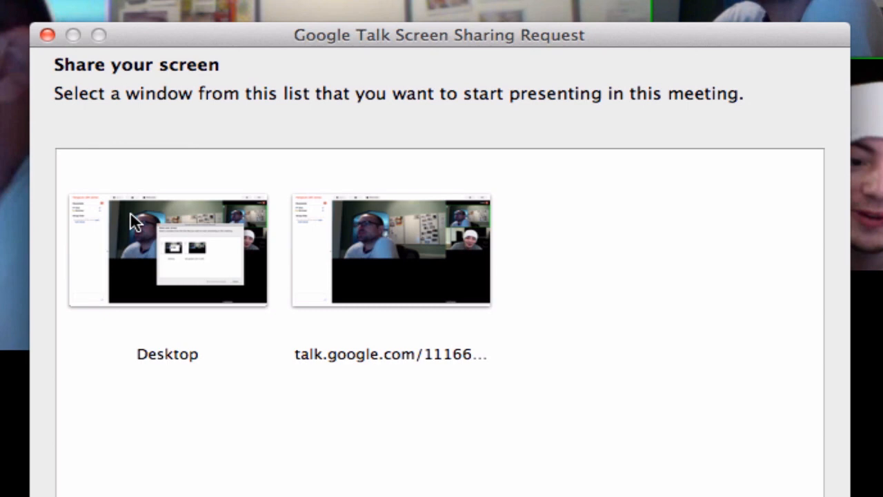
mouse_move(625, 478)
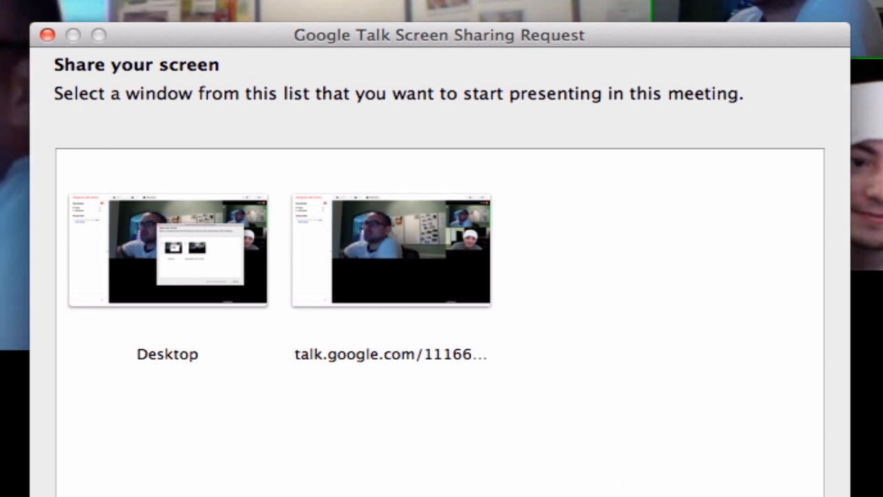
Step: Present the selected desktop window to the meeting, then stop sharing the screen
click(392, 251)
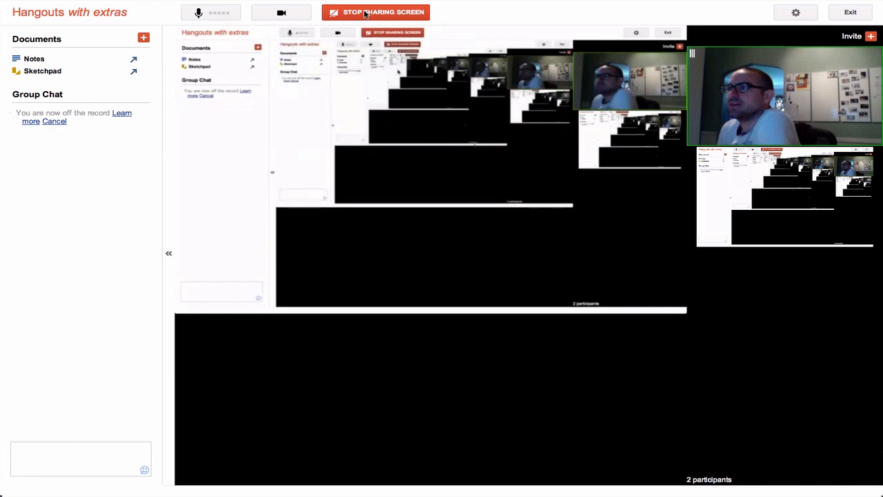
click(376, 12)
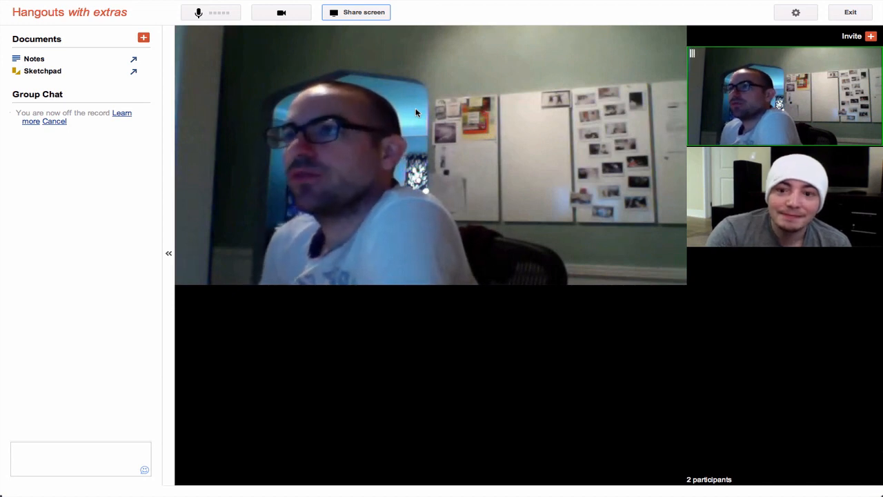
mouse_move(136, 265)
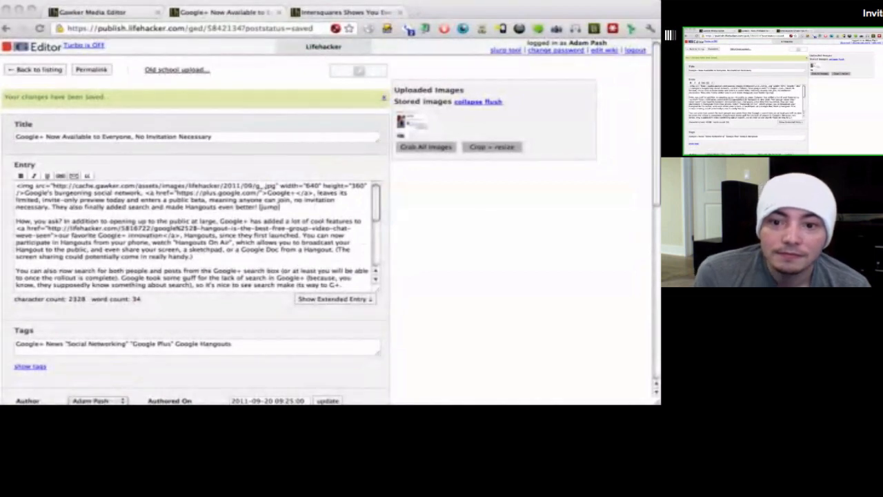
click(197, 136)
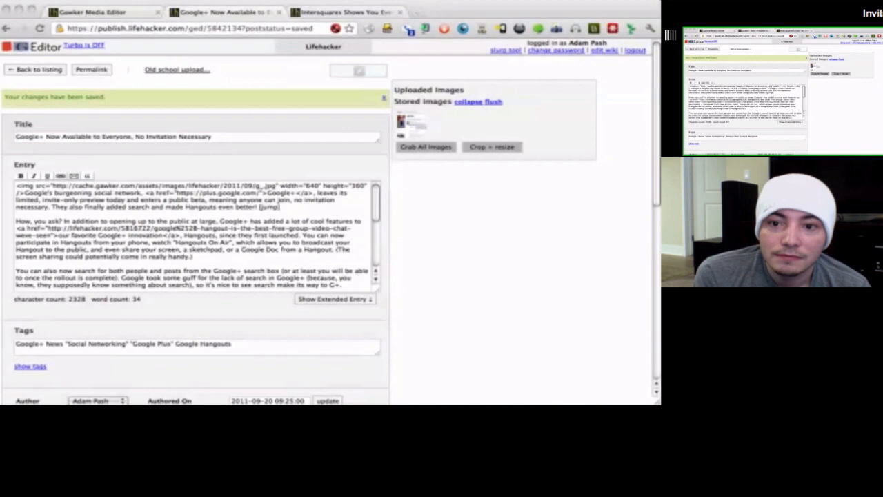
click(513, 11)
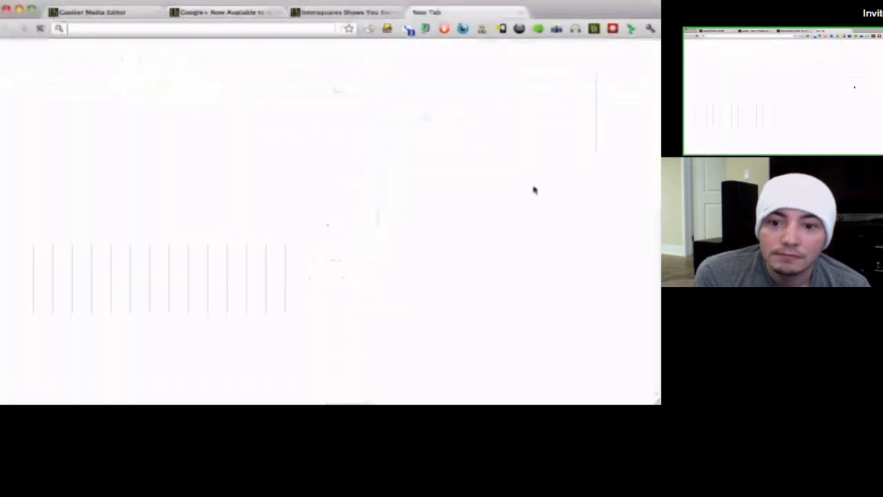
text(lifehacker.com)
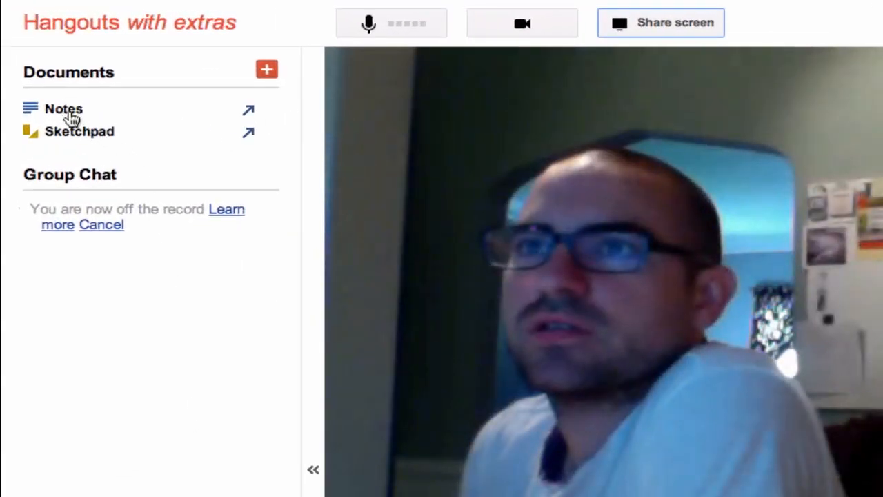
Step: Open the shared Notes document and type 'Hello!' on its page
click(63, 108)
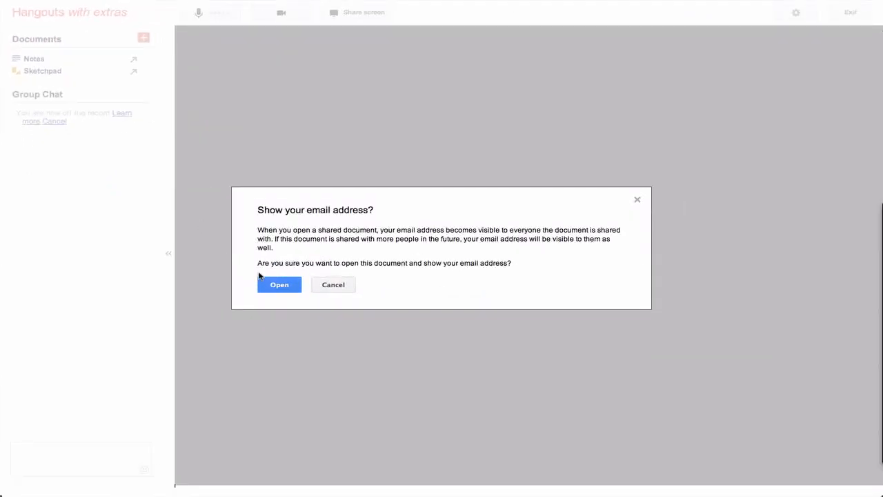
click(279, 284)
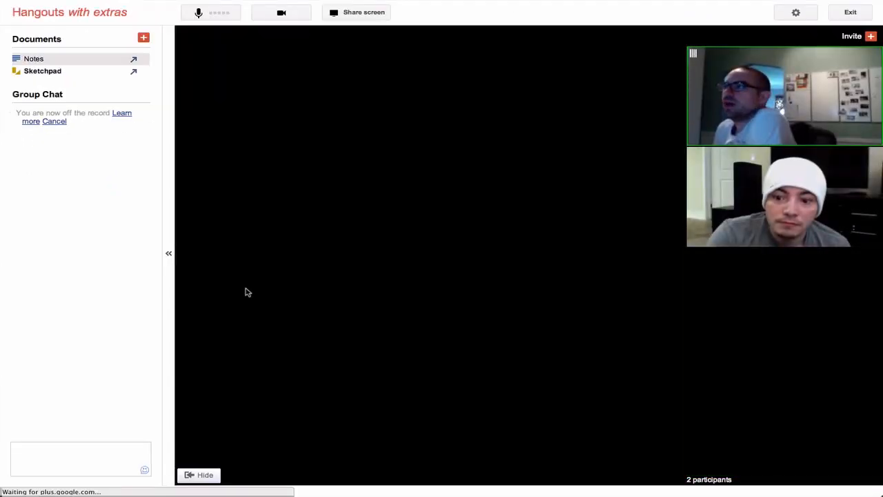
click(33, 59)
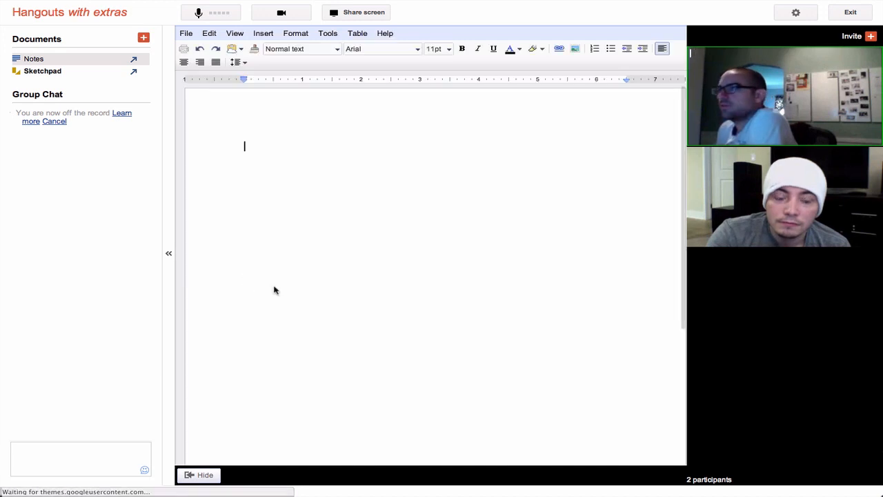
text(Hel)
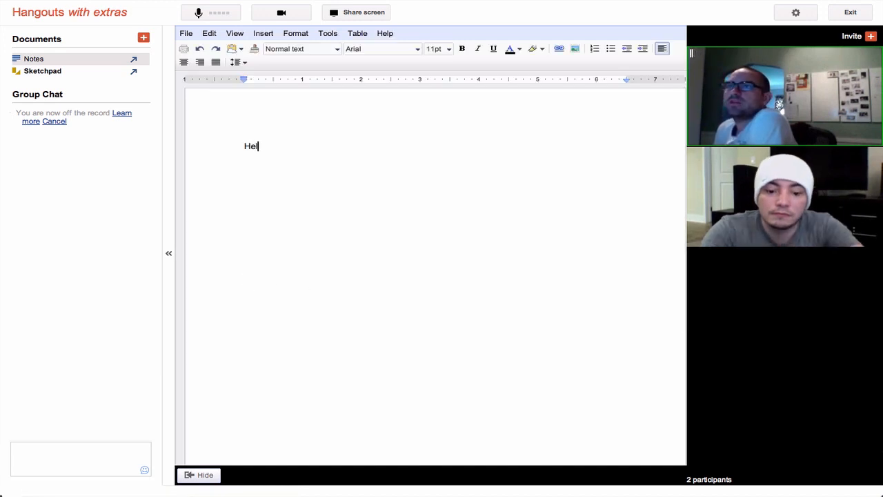
text(lo!)
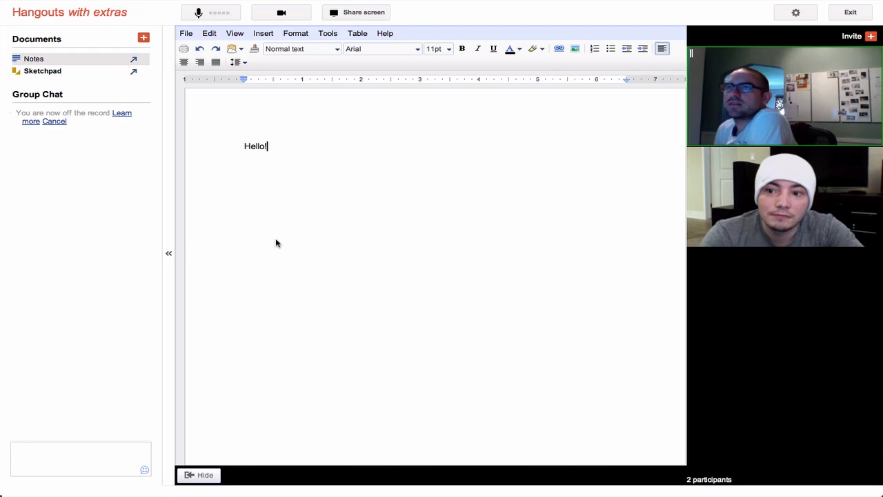
click(144, 38)
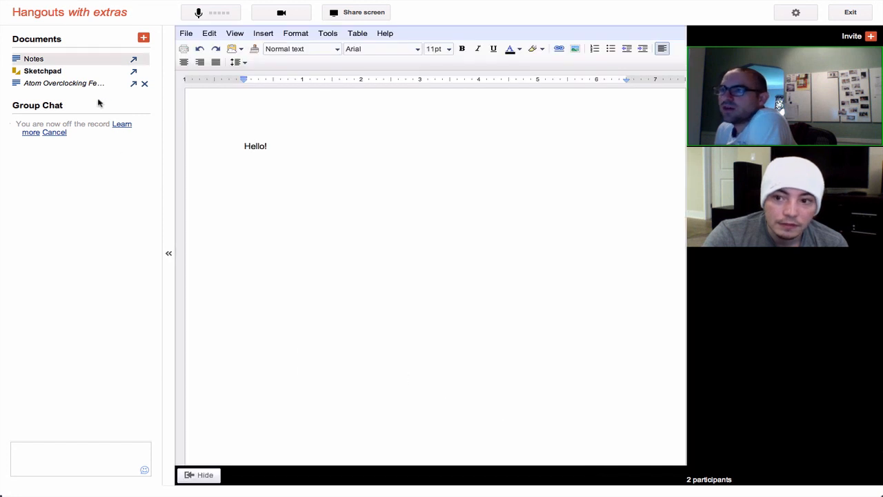
Step: Load the Atom Overclocking document, then switch to the Sketchpad
click(64, 83)
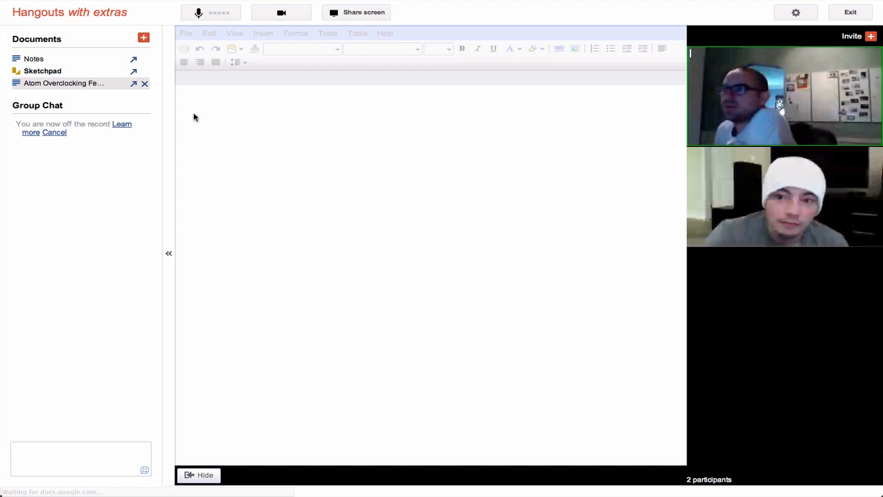
click(64, 82)
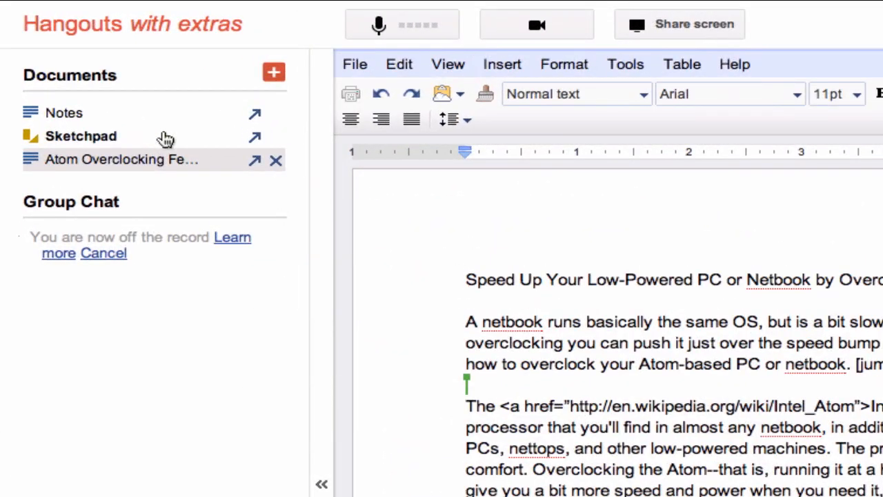
click(79, 136)
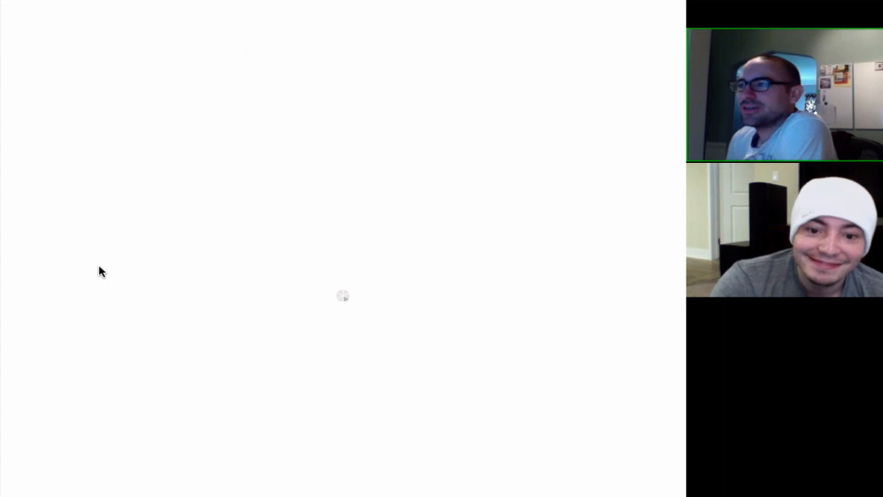
Step: Draw lines with the Line tool and strokes of the red 'WOW!' lettering
drag(317, 199, 521, 382)
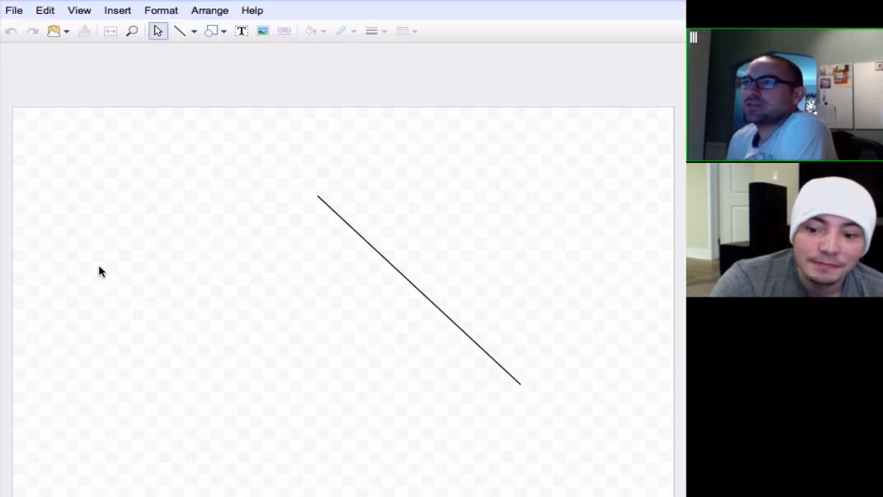
click(417, 290)
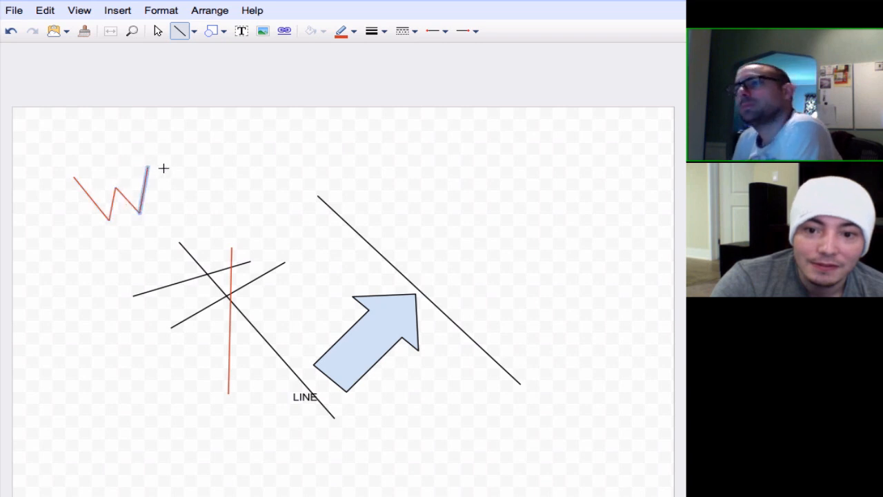
drag(162, 169, 209, 203)
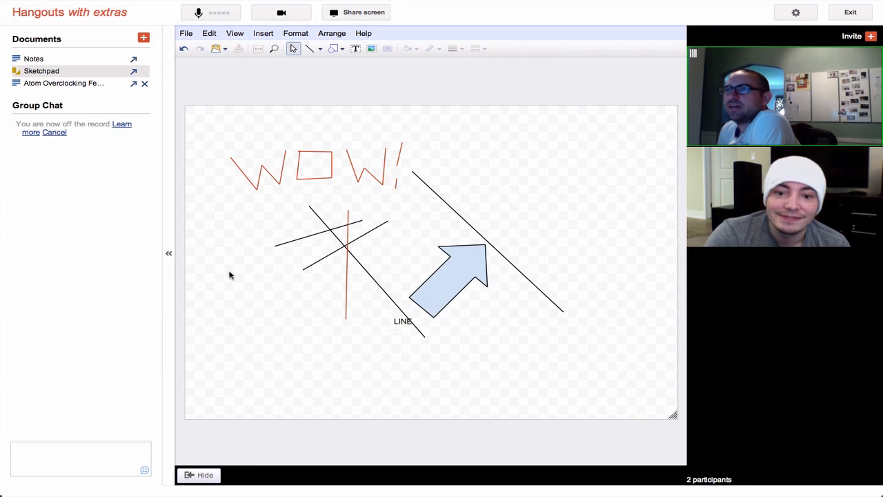
mouse_move(250, 280)
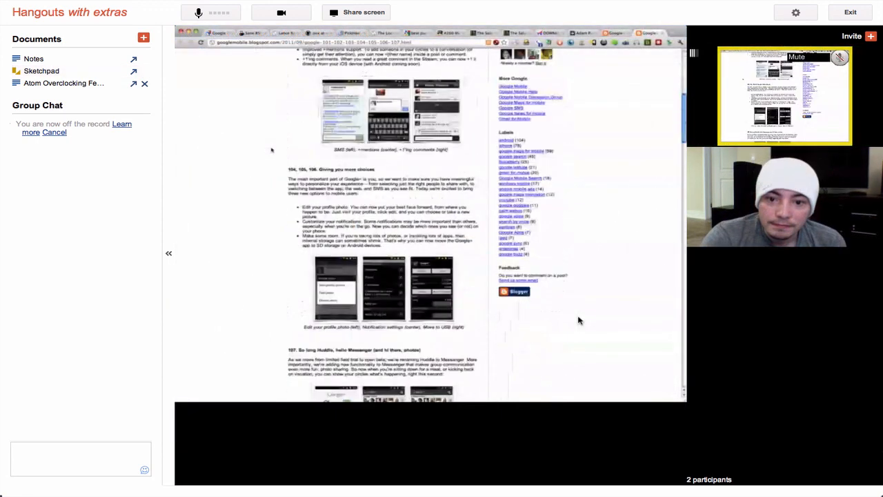
Step: Scroll through the other participant's shared Google blog posts
scroll(down, 3)
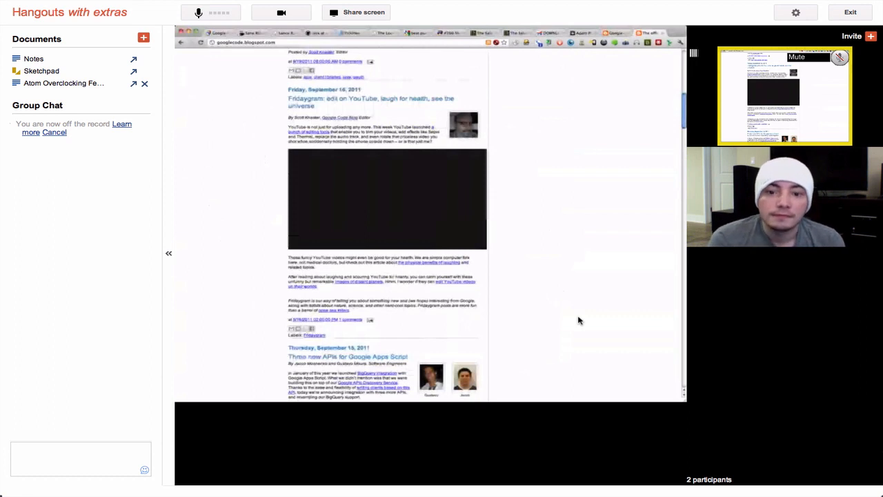
scroll(down, 3)
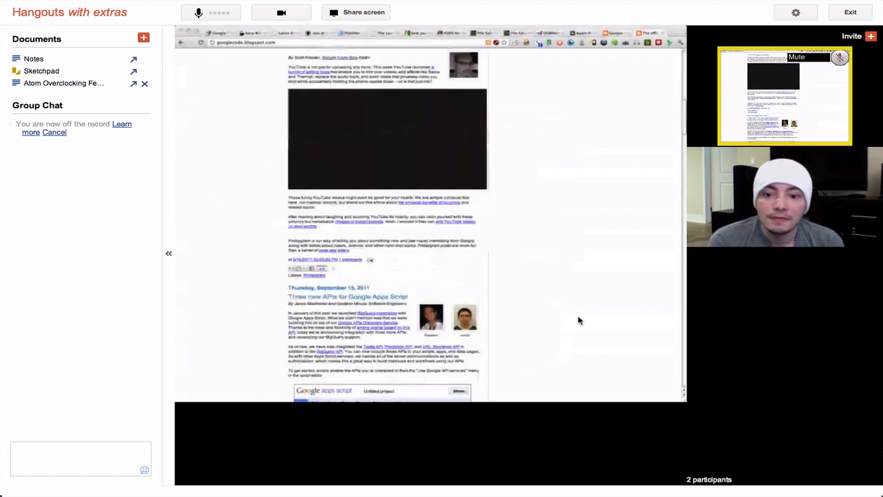